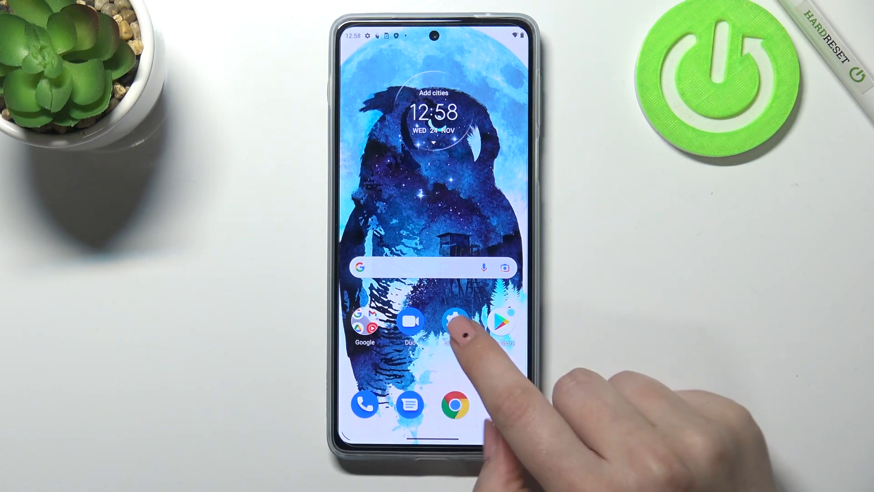
Launch Settings from the home screen and open the System section.
{"action": "left_click", "coordinate": [451, 322]}
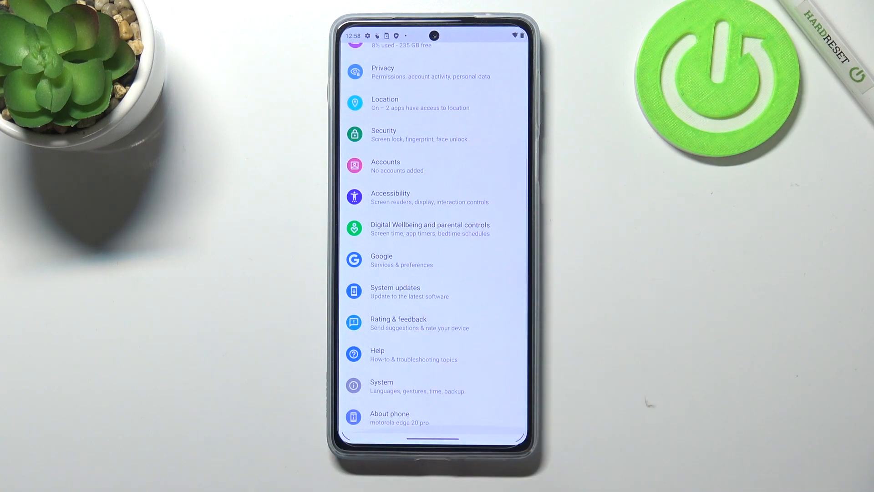
{"action": "left_click", "coordinate": [382, 385]}
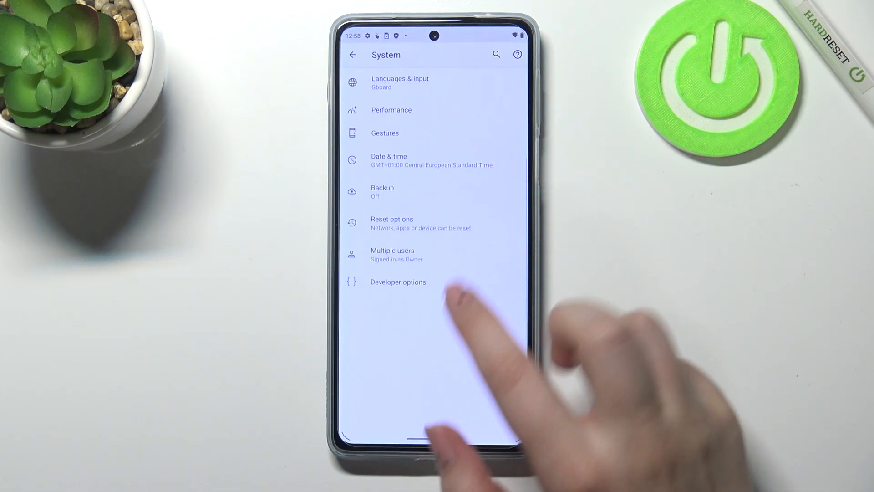
Enter Developer options and scroll down toward Automatic system updates.
{"action": "left_click", "coordinate": [398, 281]}
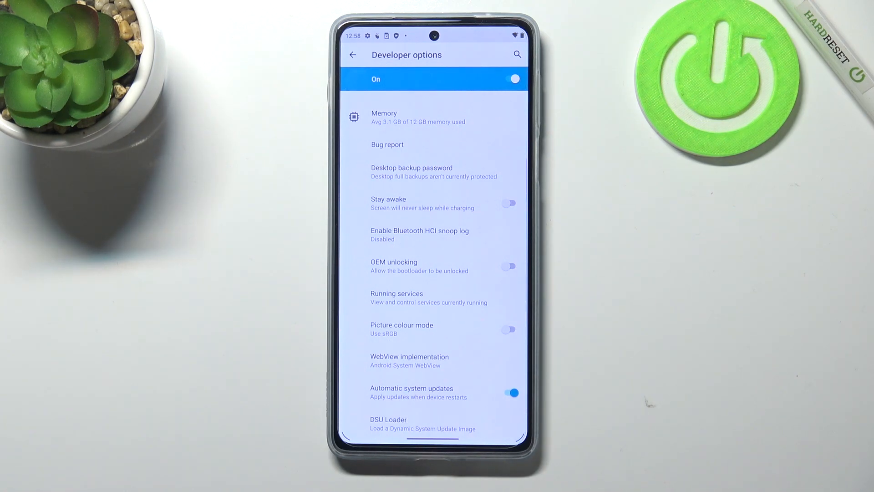
{"action": "scroll", "scroll_direction": "down", "scroll_amount": 3}
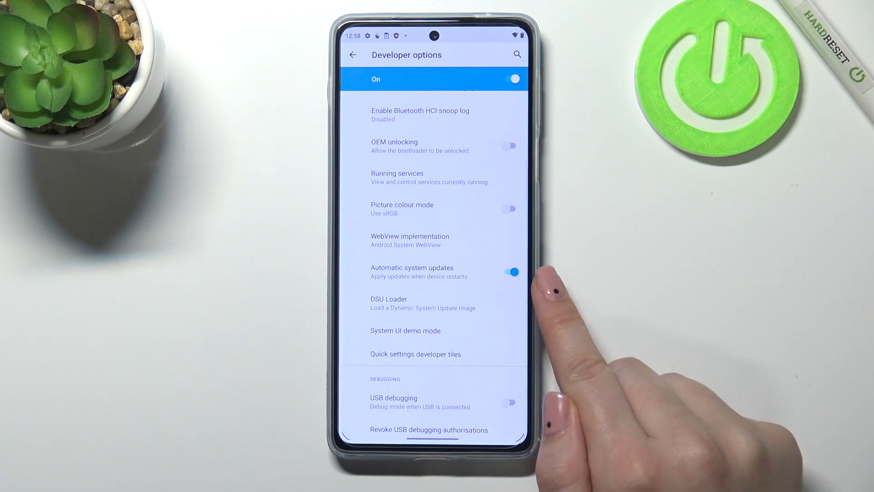
Toggle the Automatic system updates switch off, on, and off again.
{"action": "left_click", "coordinate": [508, 272]}
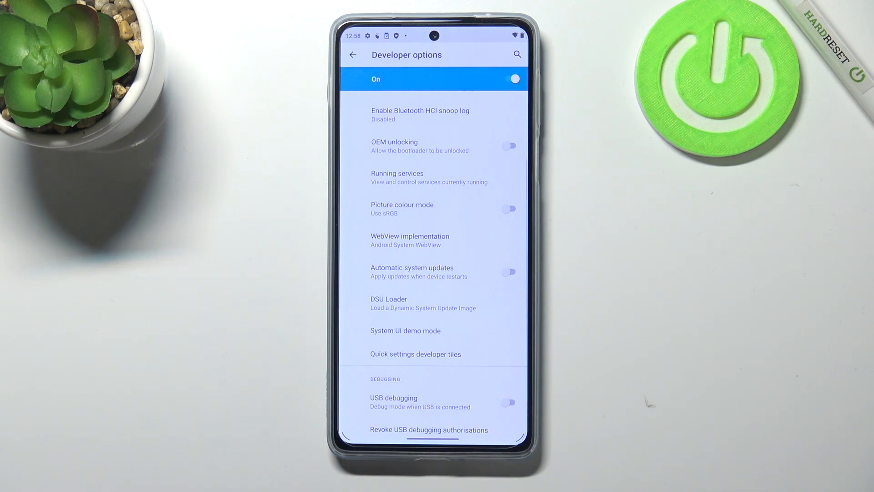
{"action": "left_click", "coordinate": [508, 271]}
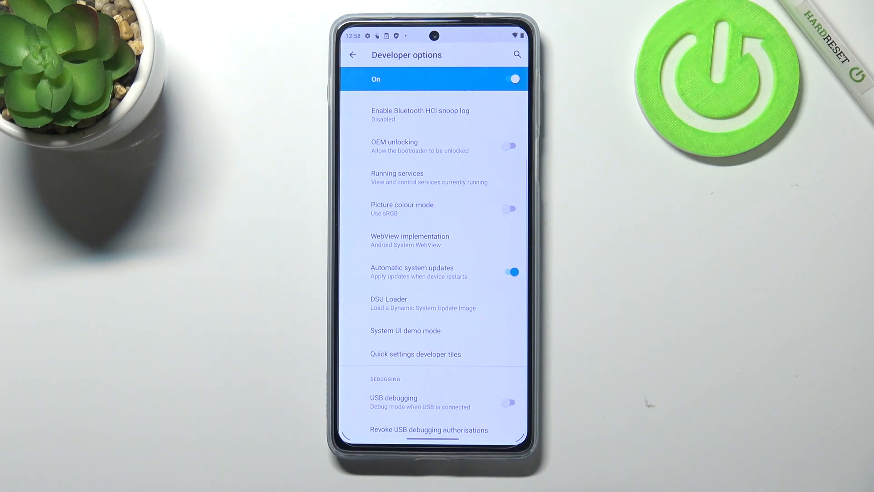
{"action": "left_click", "coordinate": [508, 273]}
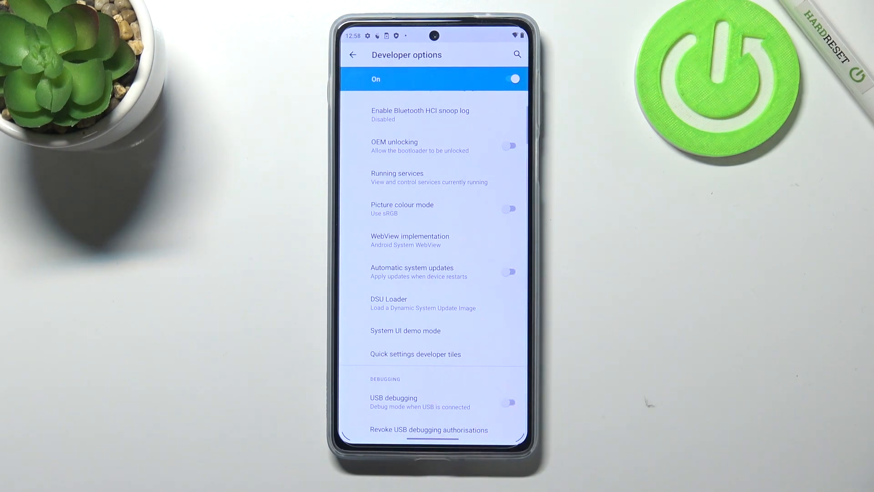